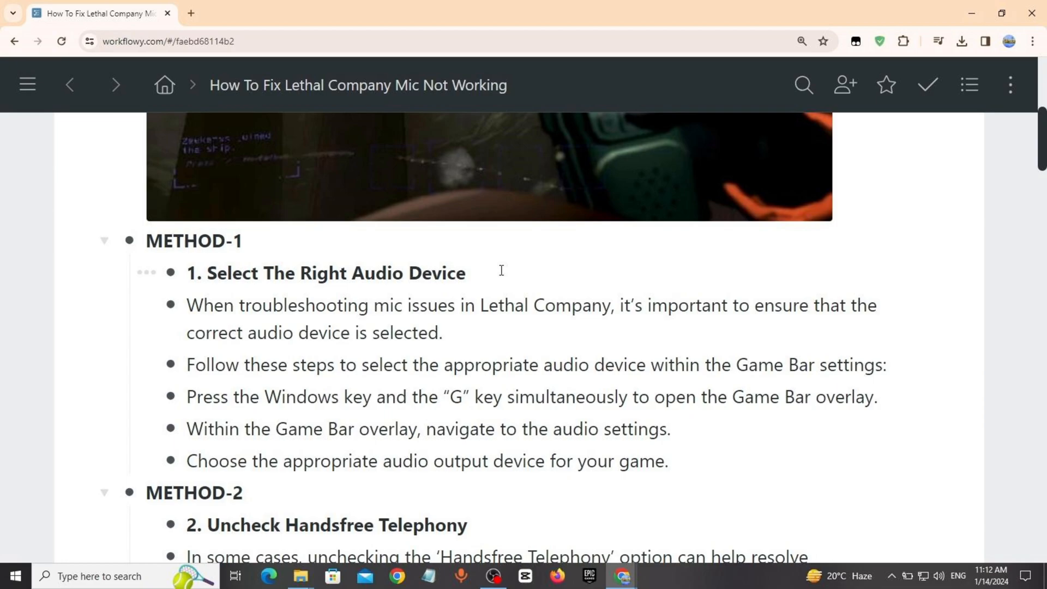
scroll(down, 3)
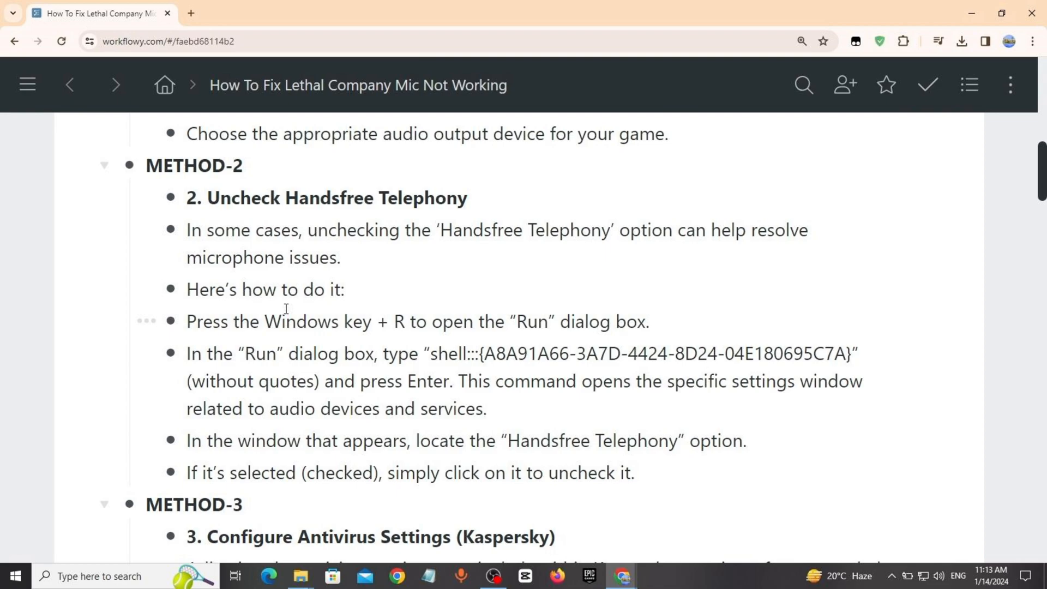
scroll(down, 3)
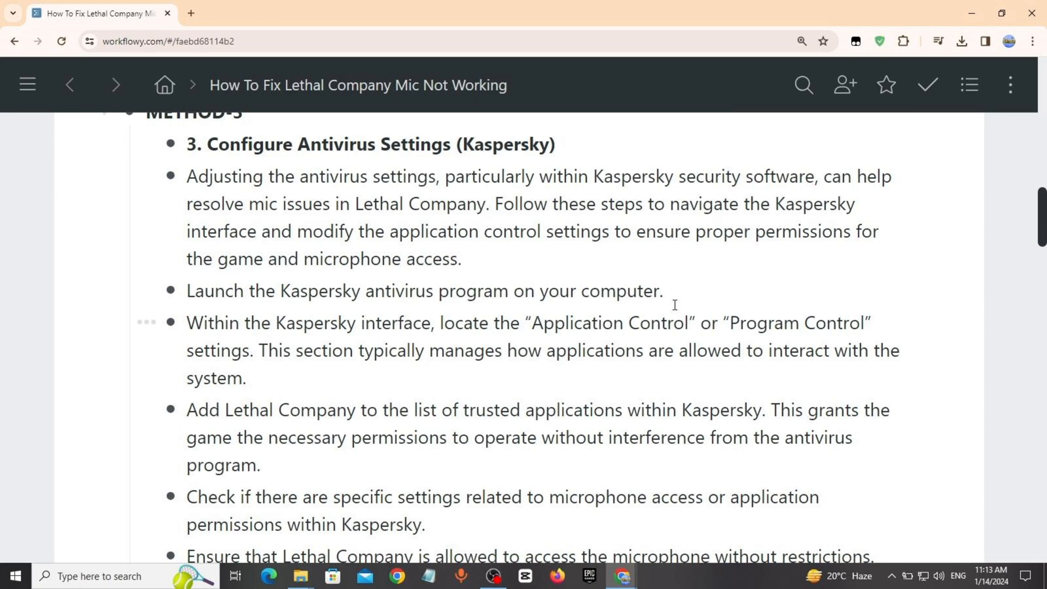
scroll(down, 3)
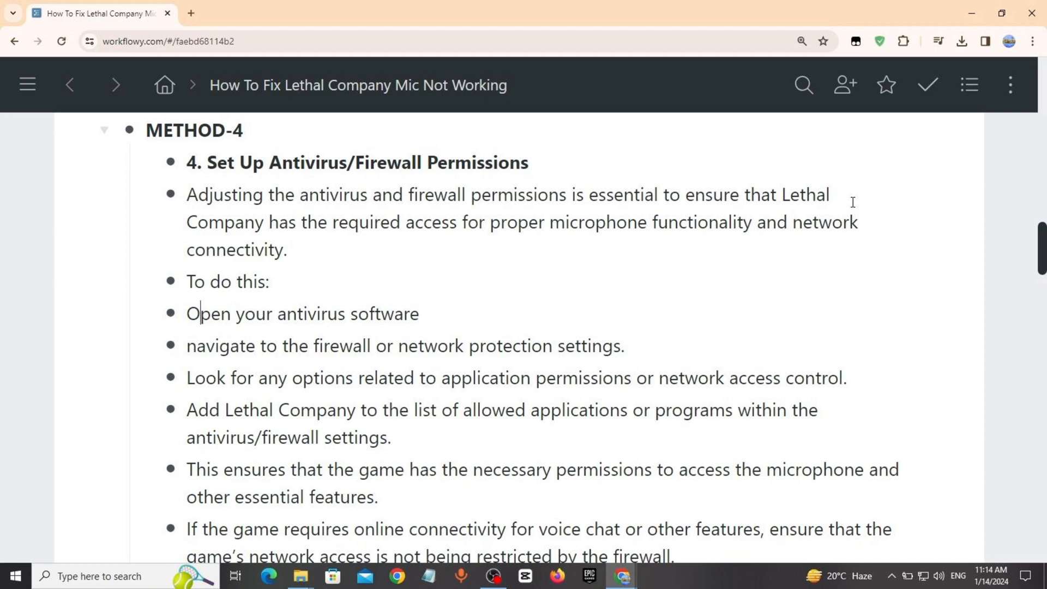
scroll(down, 3)
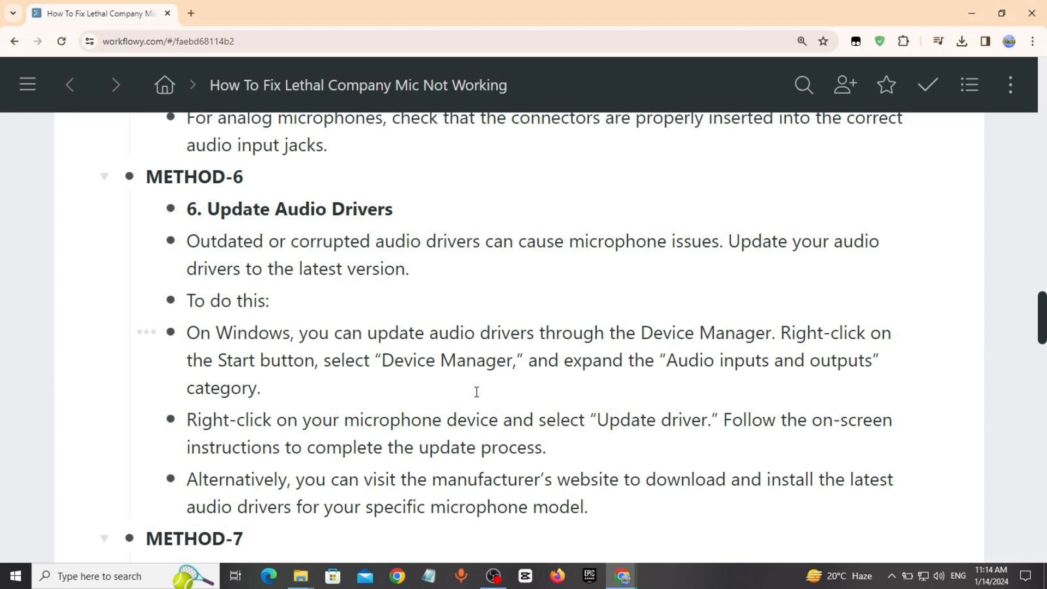
scroll(down, 3)
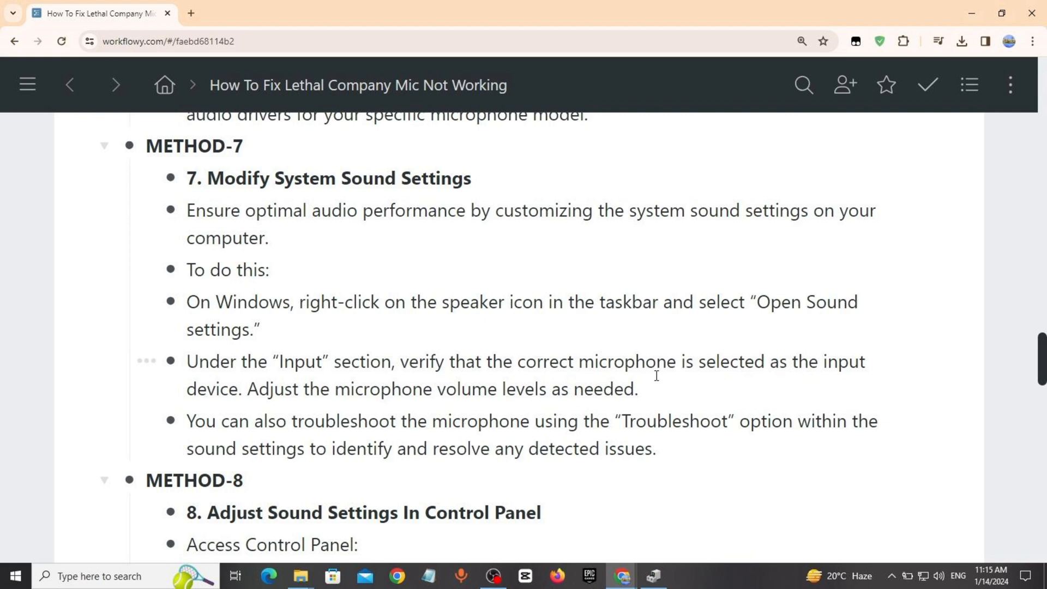
scroll(down, 3)
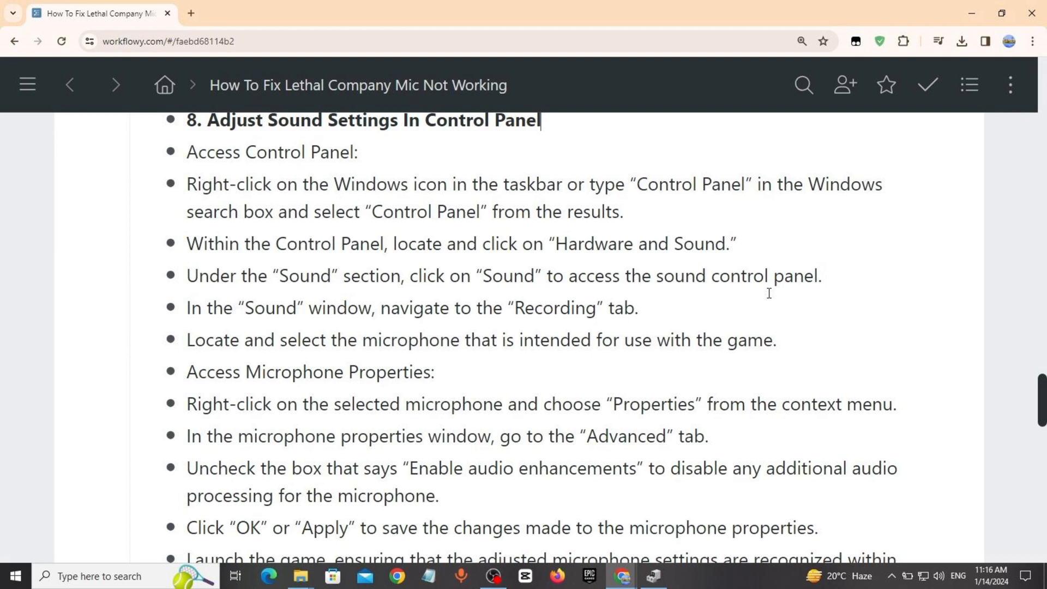
scroll(down, 3)
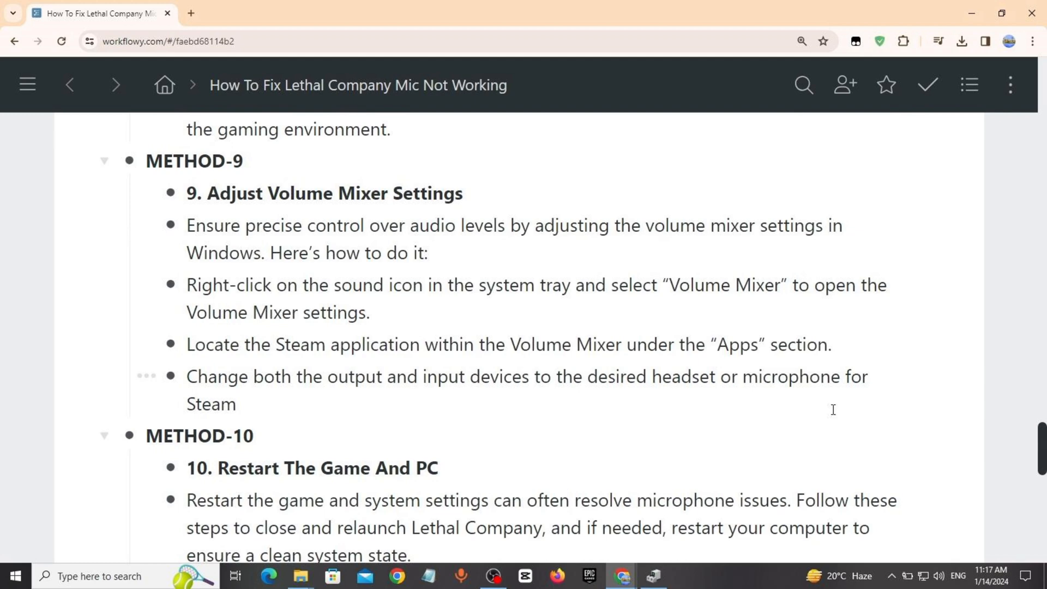
scroll(down, 3)
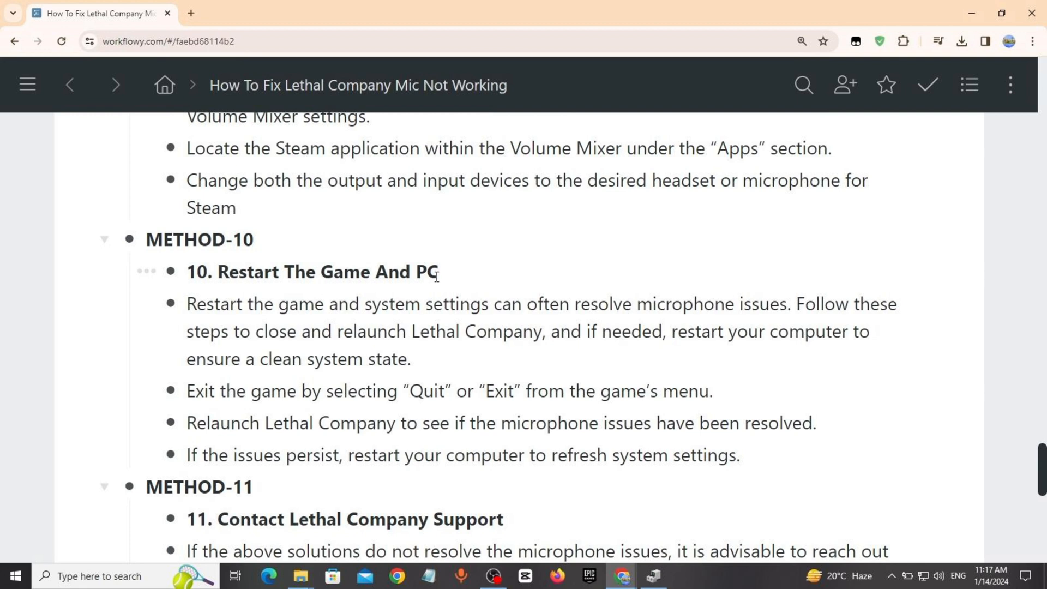
scroll(down, 3)
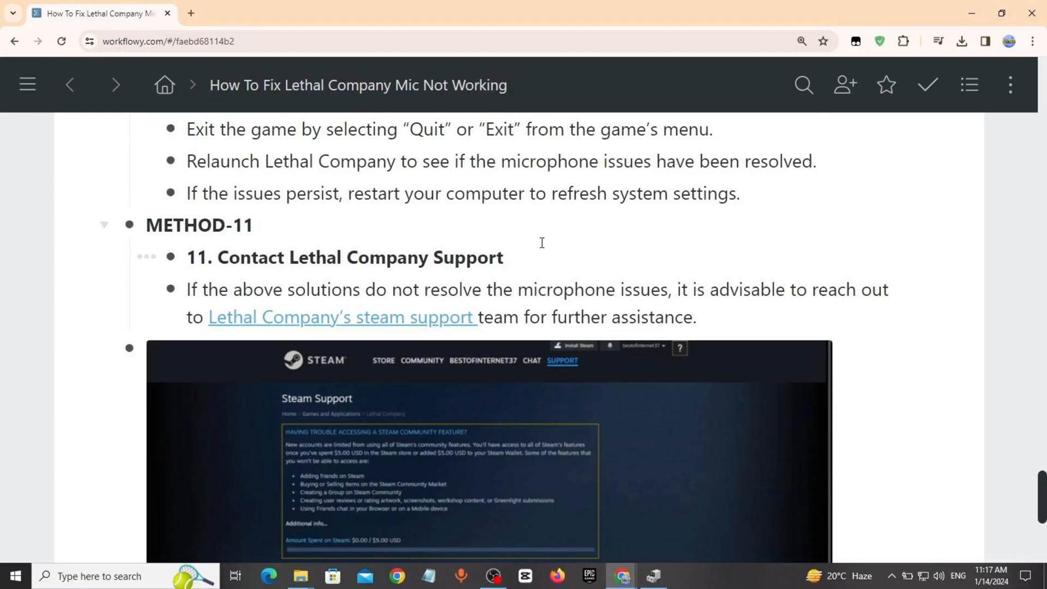